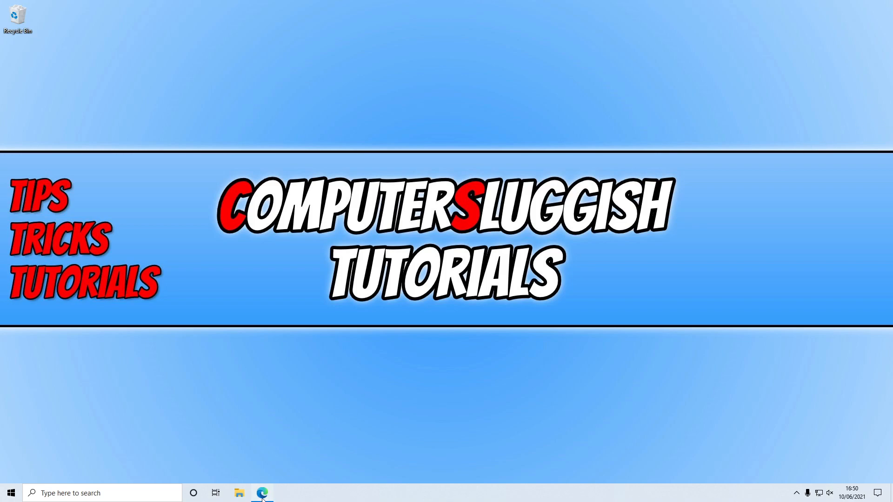
- Download the Epic Games Launcher installer in Edge and run it from Downloads
{"action": "left_click", "coordinate": [263, 493]}
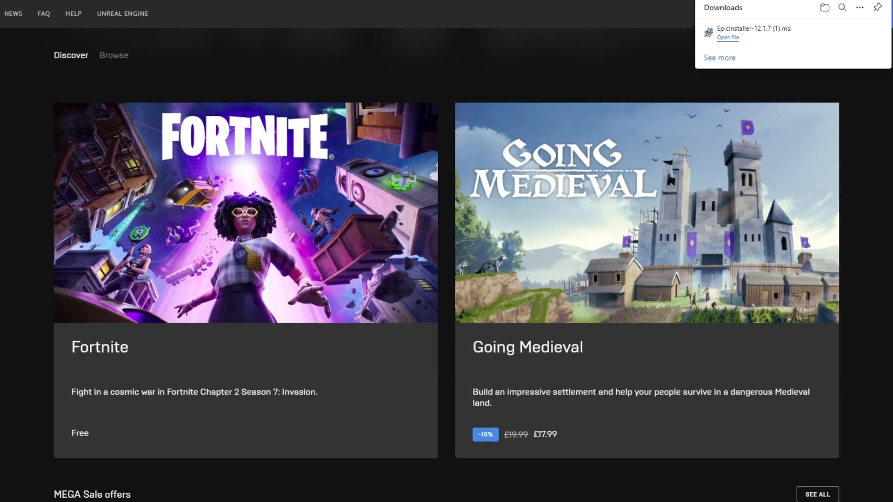
{"action": "scroll", "scroll_direction": "down", "scroll_amount": 3}
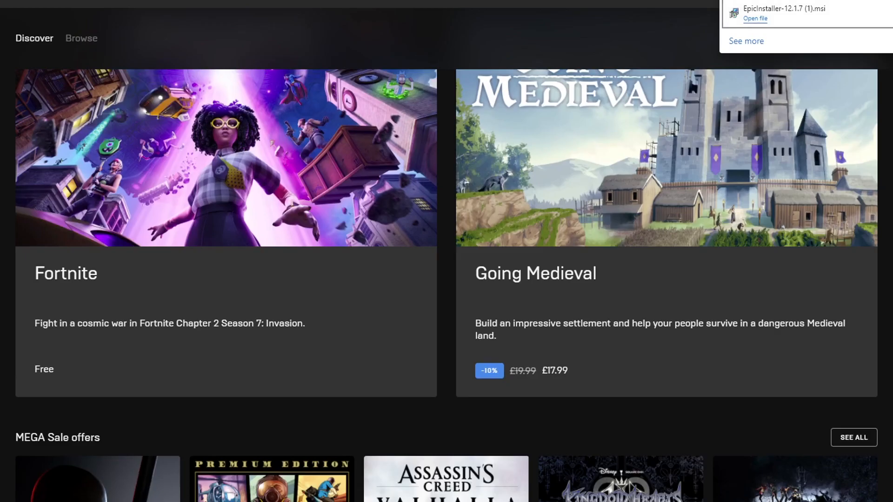
{"action": "left_click", "coordinate": [755, 18]}
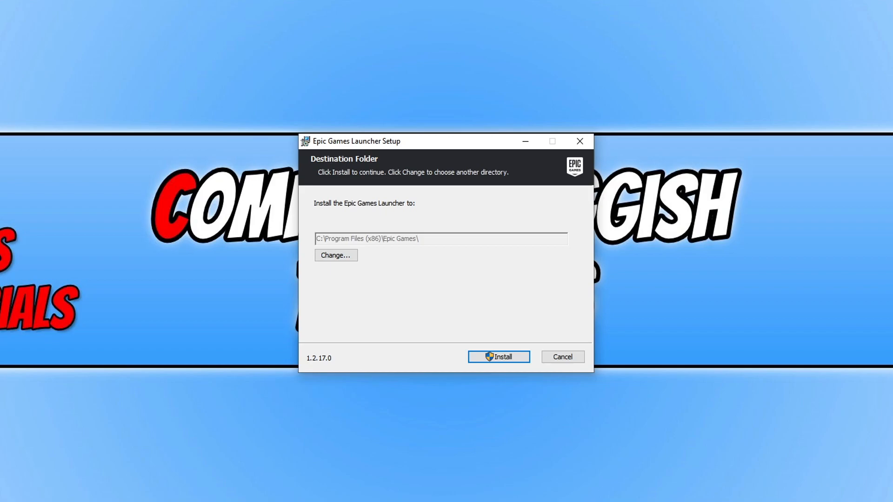
{"action": "mouse_move", "coordinate": [568, 343]}
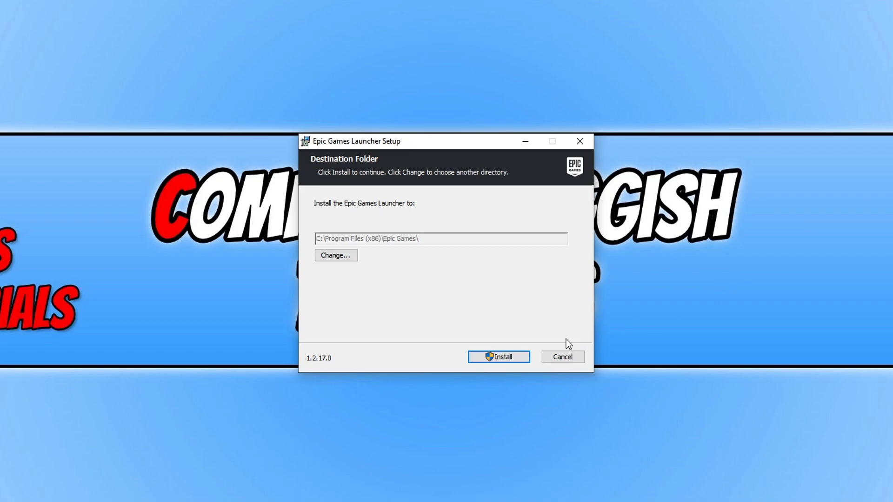
- Install the Epic Games Launcher into the default Program Files (x86) Epic Games folder
{"action": "left_click", "coordinate": [497, 357]}
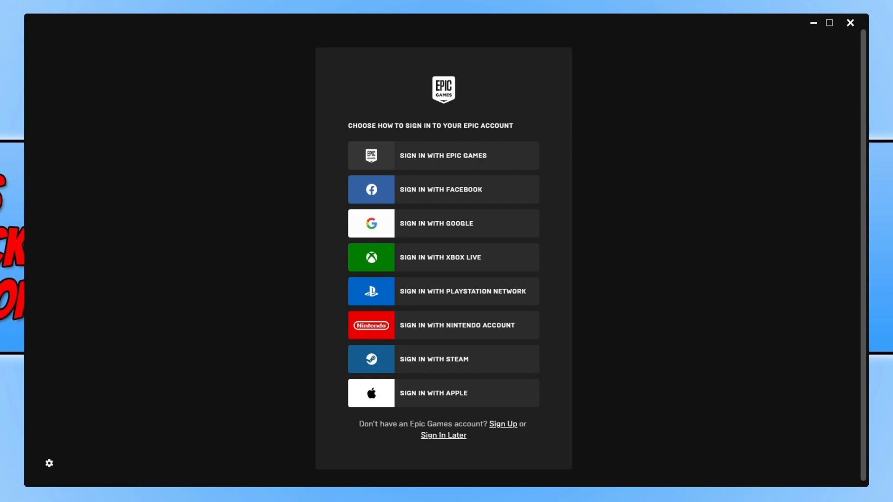
{"action": "mouse_move", "coordinate": [500, 428]}
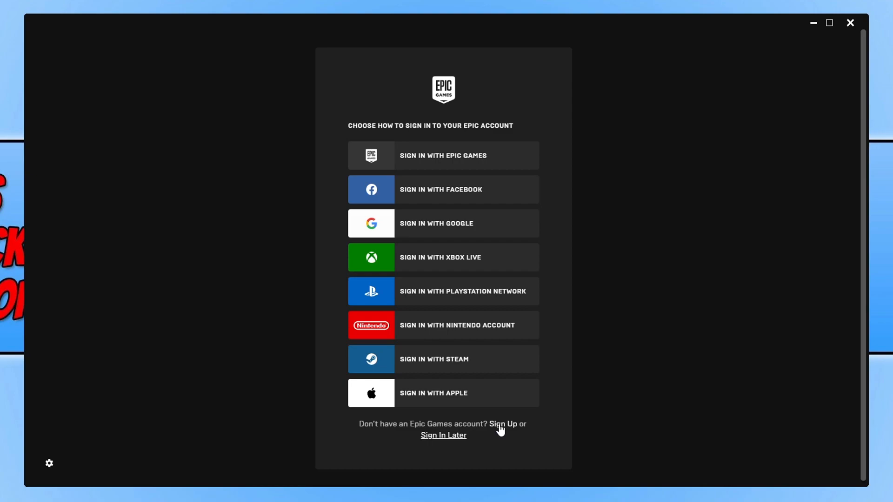
{"action": "mouse_move", "coordinate": [459, 252]}
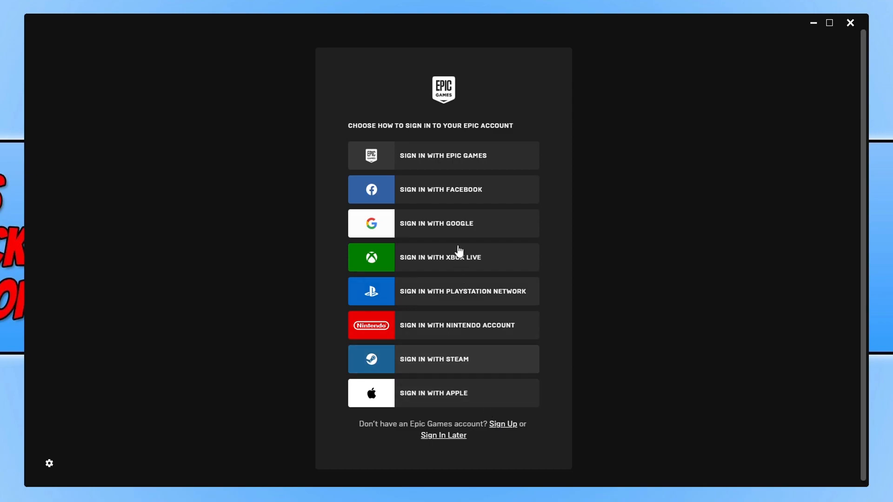
{"action": "mouse_move", "coordinate": [478, 199]}
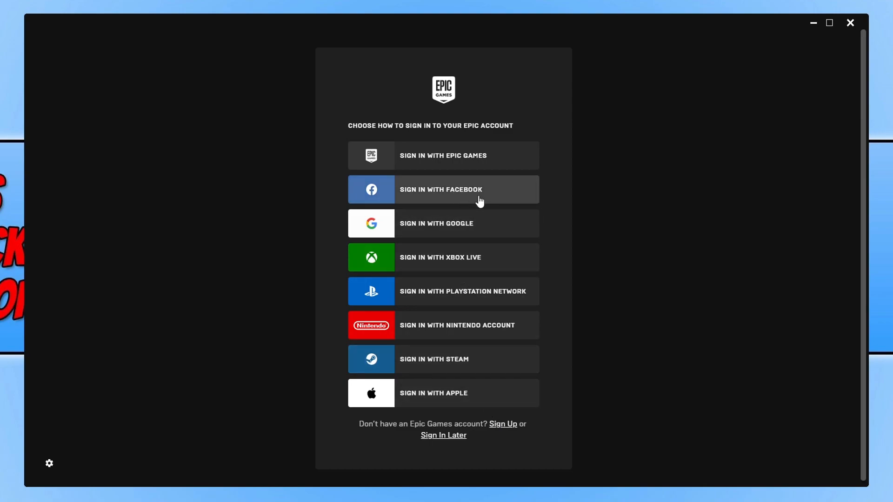
{"action": "mouse_move", "coordinate": [503, 255]}
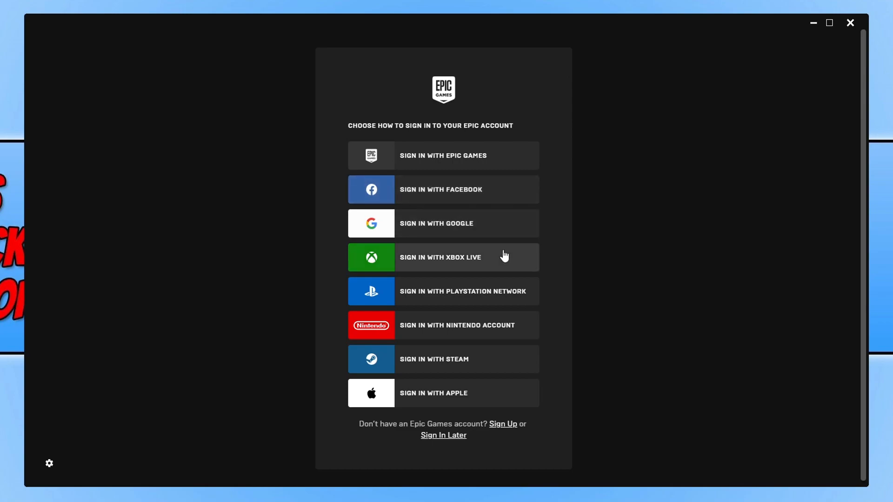
{"action": "mouse_move", "coordinate": [518, 371]}
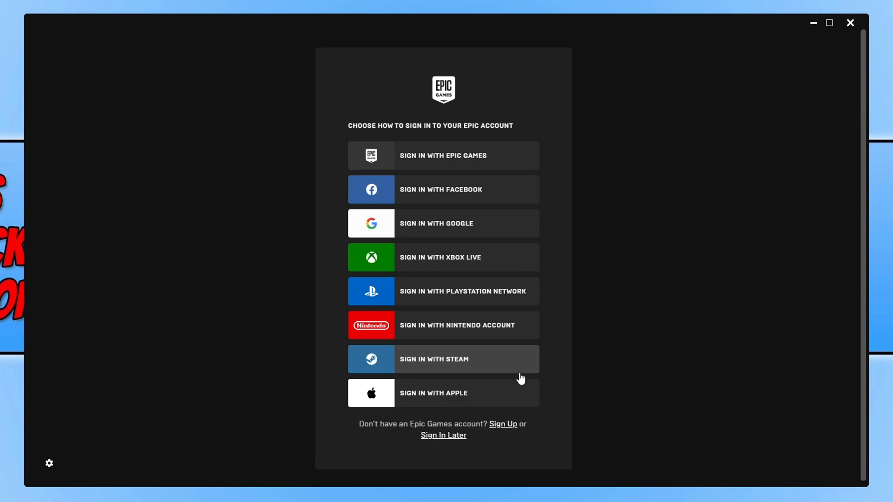
{"action": "mouse_move", "coordinate": [551, 378]}
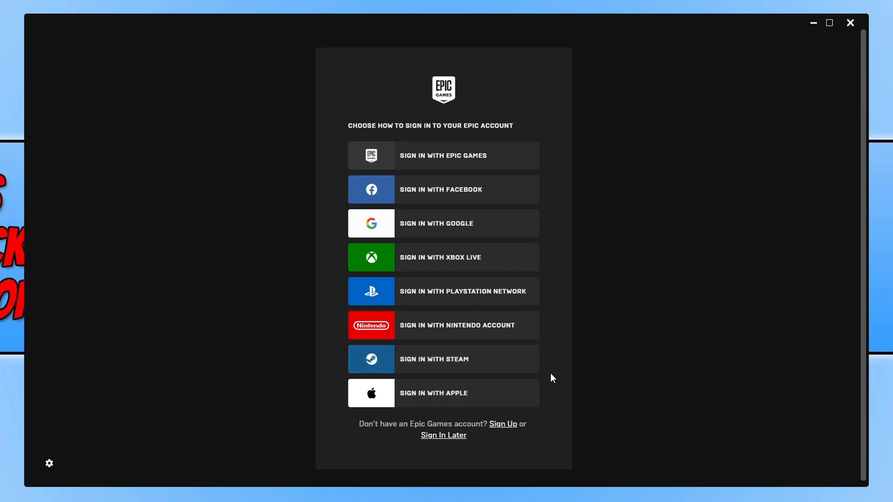
{"action": "mouse_move", "coordinate": [527, 192]}
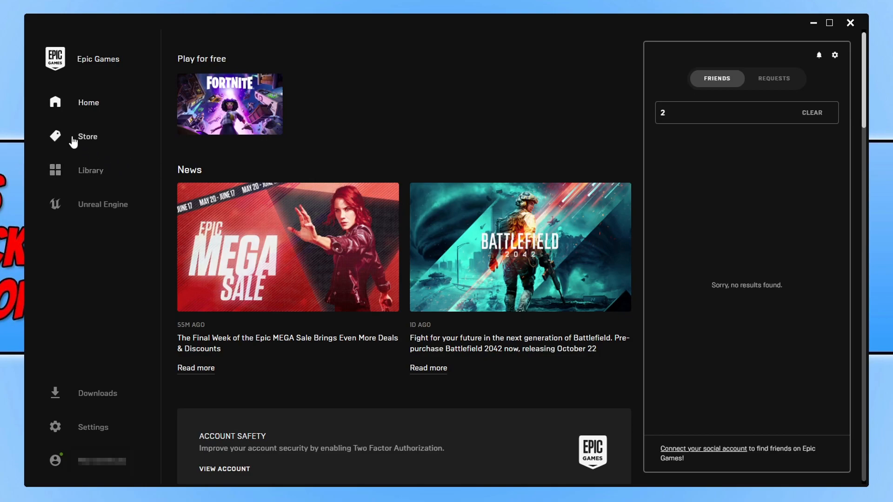
- Search the Epic Games store for 'fortnite' so the Fortnite suggestion appears
{"action": "left_click", "coordinate": [87, 135]}
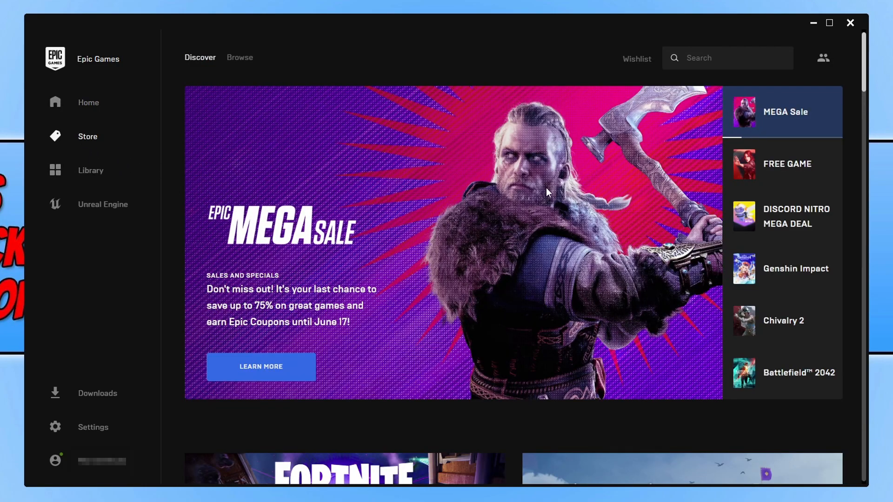
{"action": "scroll", "scroll_direction": "down", "scroll_amount": 3}
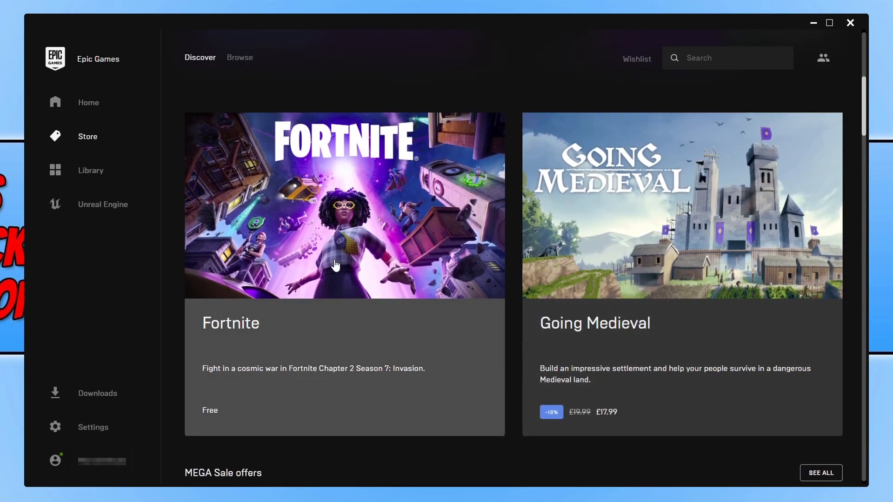
{"action": "scroll", "scroll_direction": "down", "scroll_amount": 3}
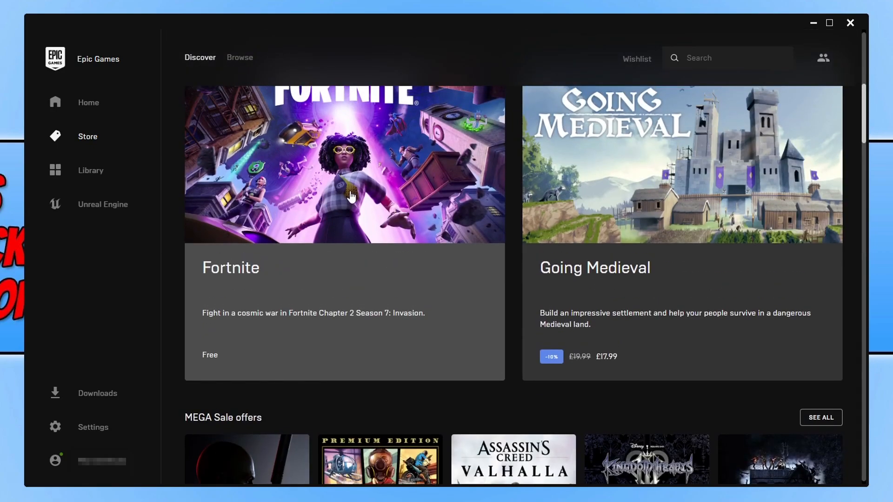
{"action": "mouse_move", "coordinate": [322, 316]}
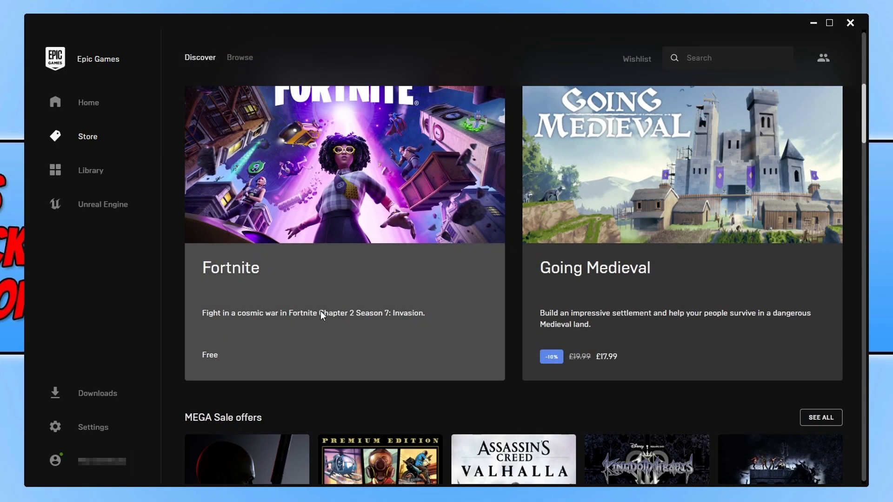
{"action": "left_click", "coordinate": [728, 58]}
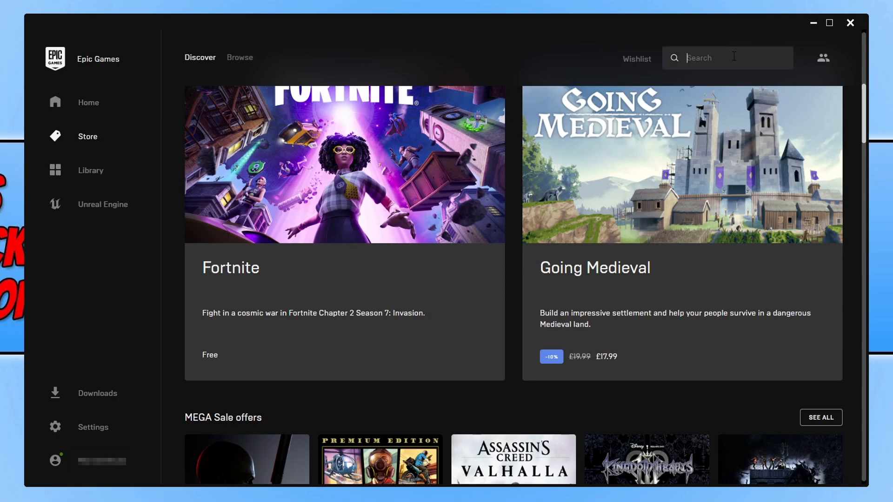
{"action": "type", "text": "fortn"}
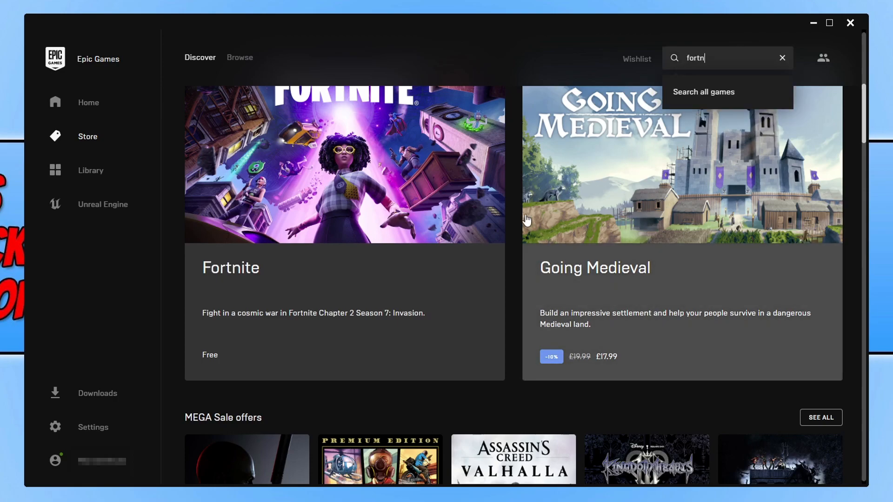
- Show the Fortnite store page with the free base game marked as Owned
{"action": "type", "text": "ite"}
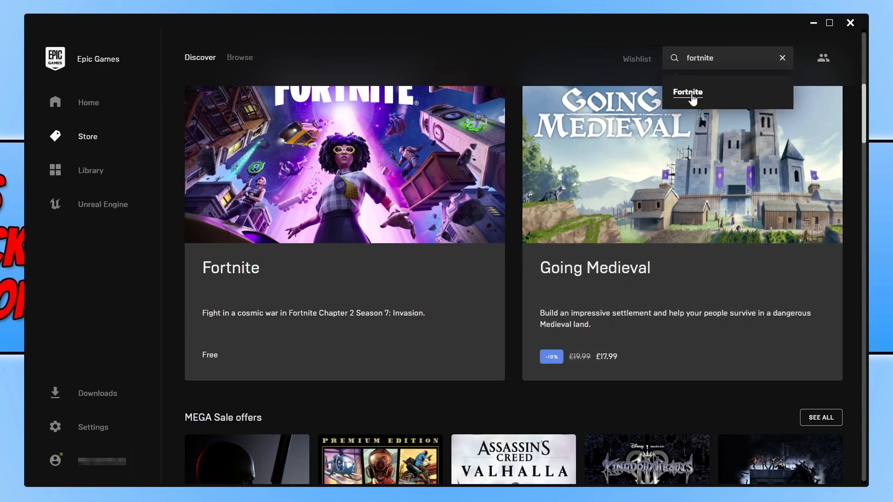
{"action": "left_click", "coordinate": [687, 92]}
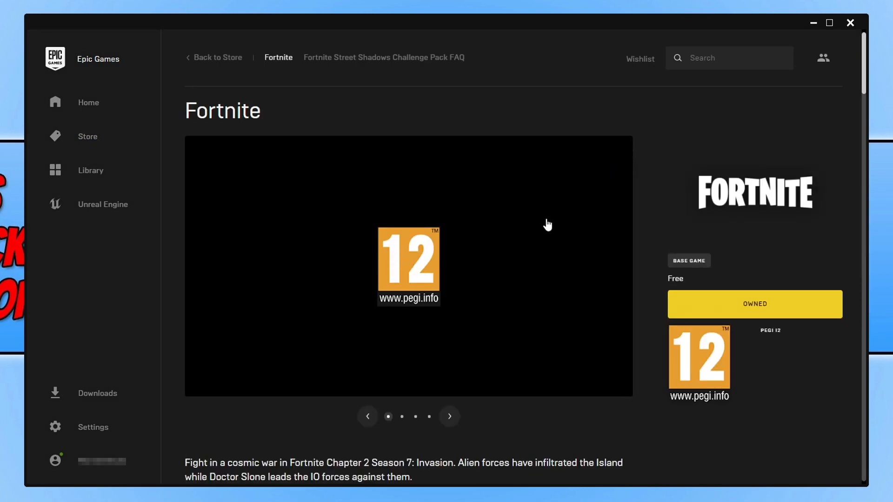
{"action": "scroll", "scroll_direction": "down", "scroll_amount": 3}
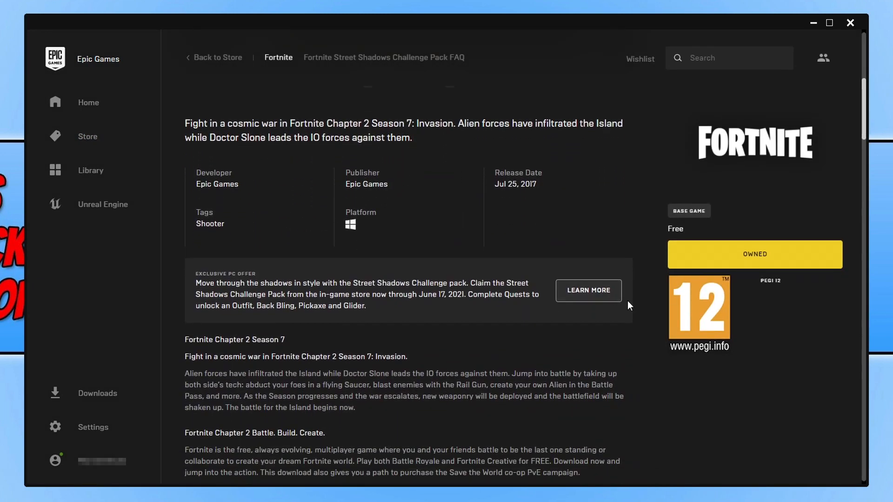
{"action": "mouse_move", "coordinate": [803, 264]}
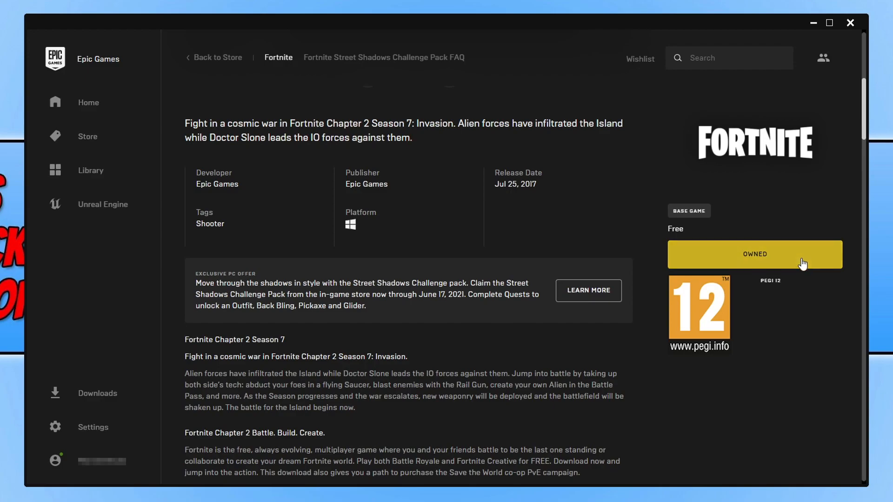
{"action": "mouse_move", "coordinate": [748, 262]}
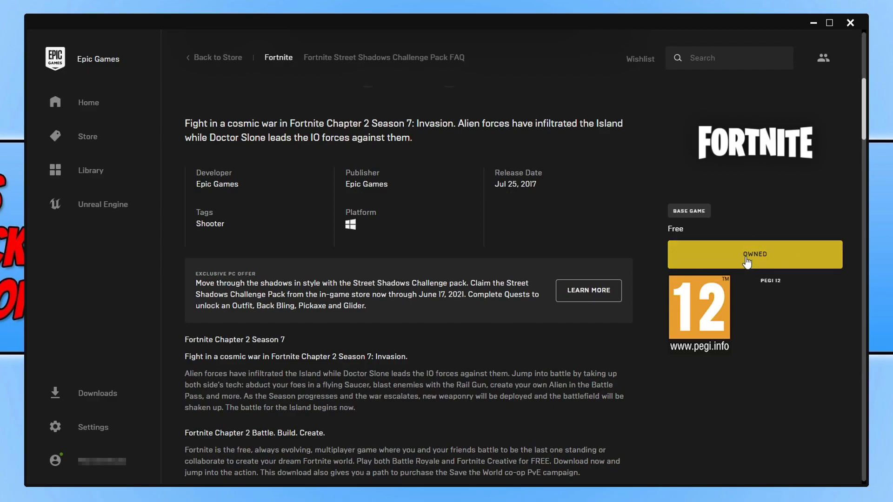
{"action": "mouse_move", "coordinate": [770, 257]}
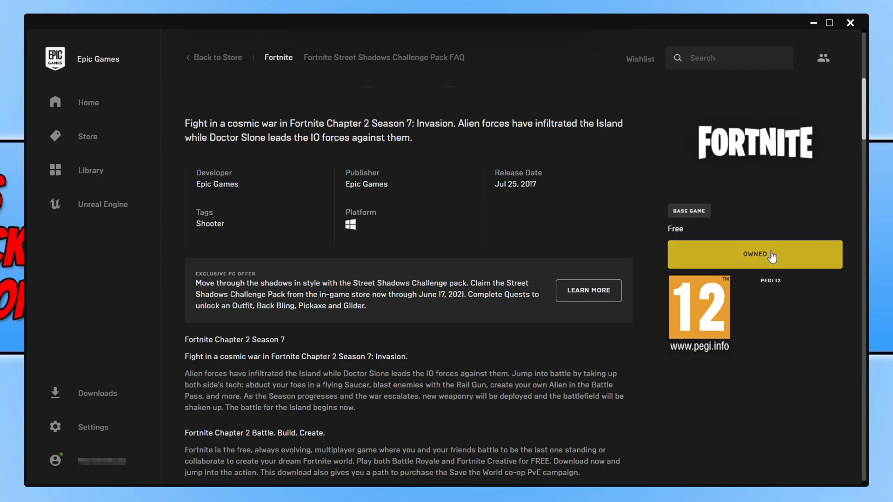
{"action": "mouse_move", "coordinate": [644, 245]}
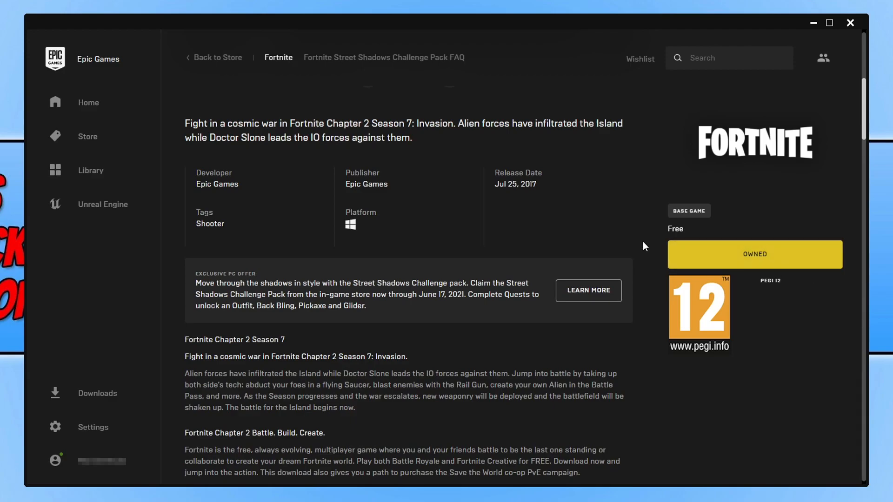
{"action": "mouse_move", "coordinate": [790, 263]}
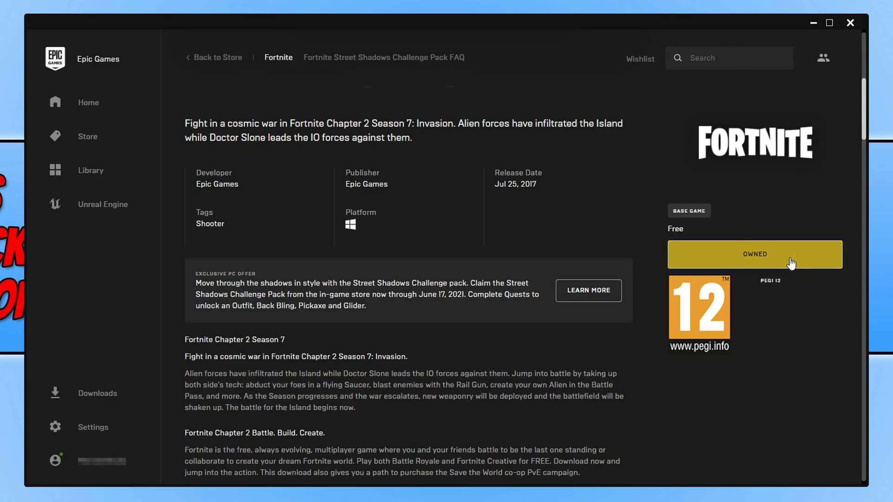
- Request Fortnite's installation from its tile in the Library
{"action": "left_click", "coordinate": [91, 170]}
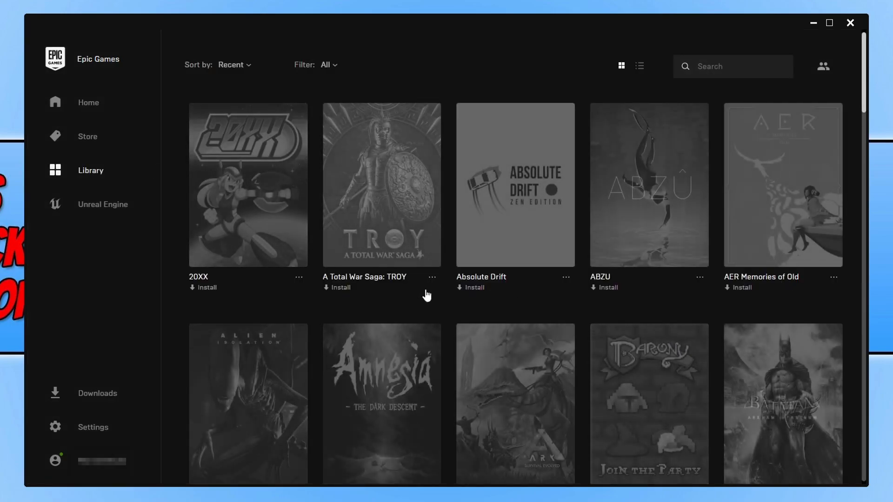
{"action": "mouse_move", "coordinate": [430, 353]}
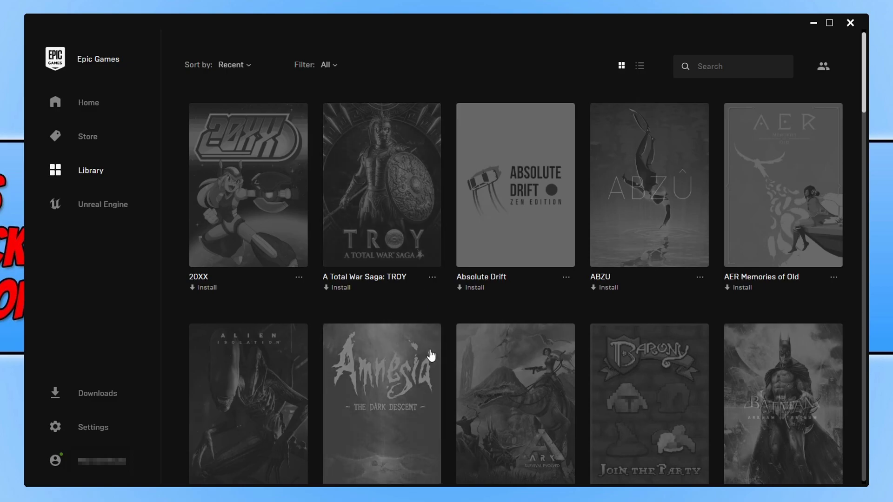
{"action": "mouse_move", "coordinate": [439, 314]}
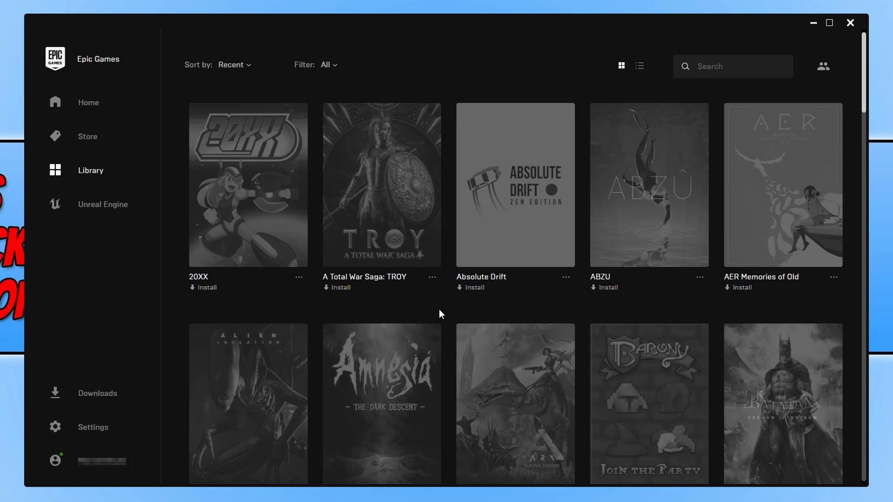
{"action": "scroll", "scroll_direction": "down", "scroll_amount": 3}
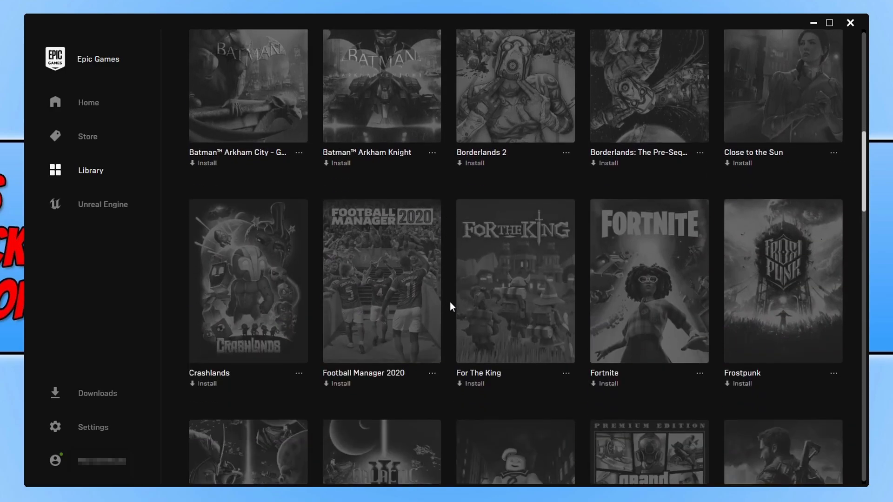
{"action": "scroll", "scroll_direction": "down", "scroll_amount": 3}
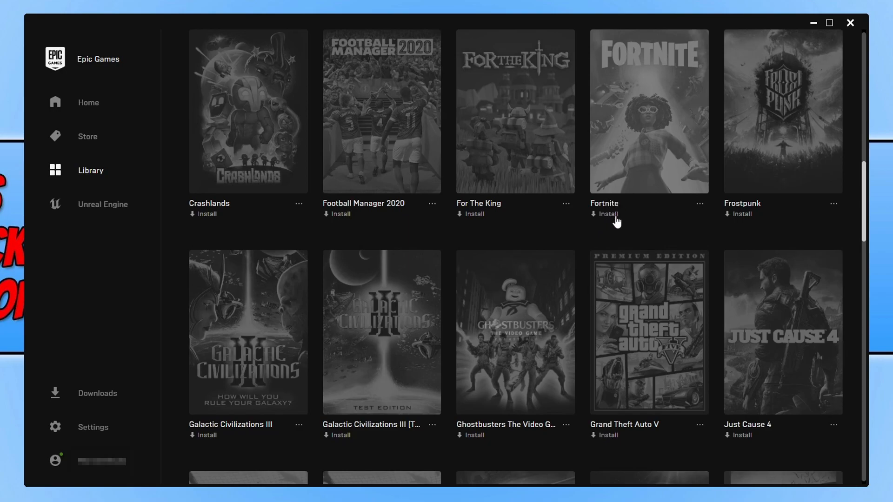
{"action": "left_click", "coordinate": [603, 214]}
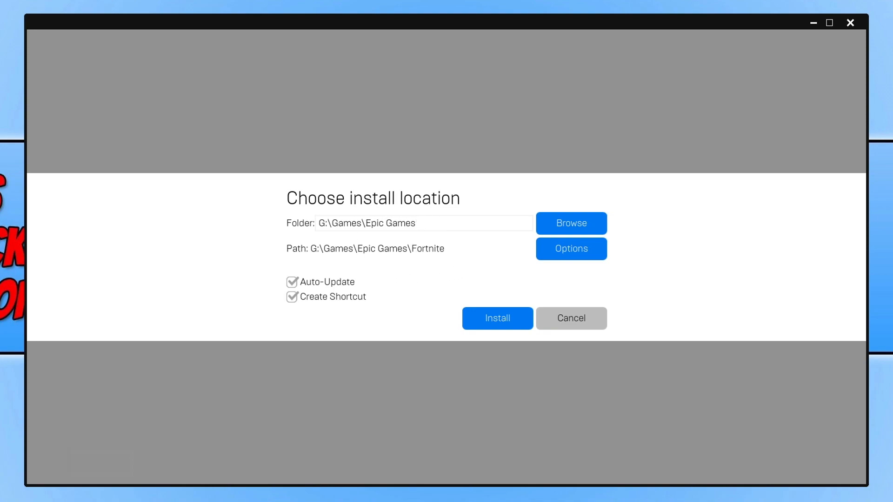
{"action": "mouse_move", "coordinate": [497, 319]}
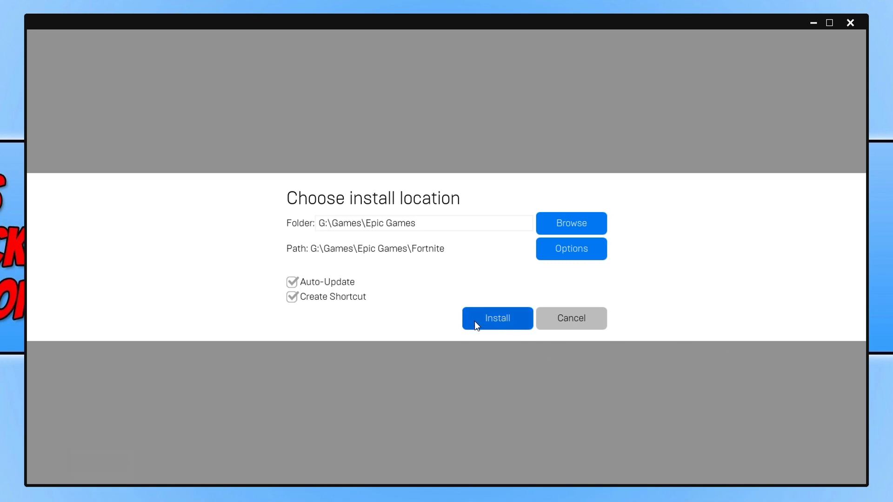
- Confirm installing Fortnite to G:\Games\Epic Games\Fortnite with auto-update and shortcut enabled
{"action": "left_click", "coordinate": [496, 318]}
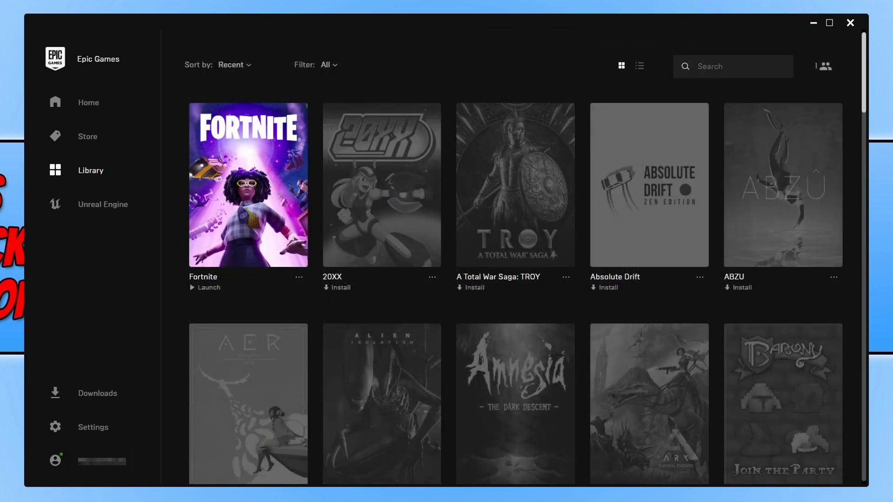
{"action": "mouse_move", "coordinate": [301, 242]}
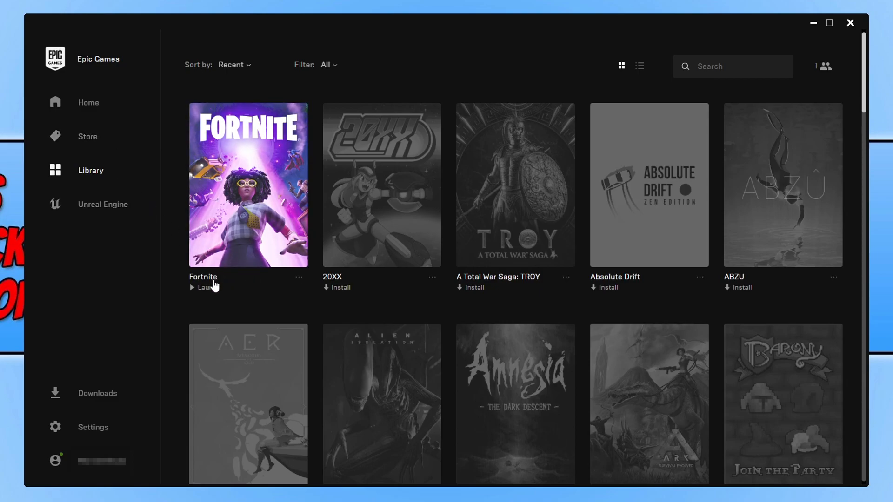
{"action": "mouse_move", "coordinate": [212, 292]}
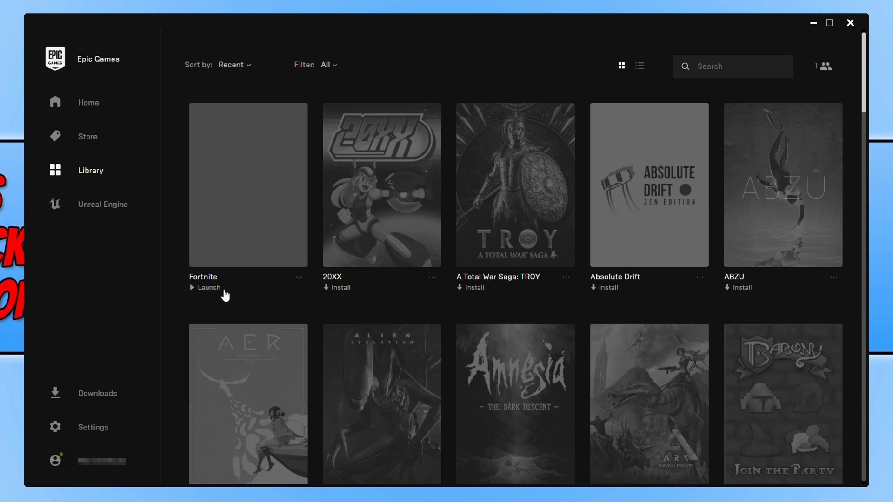
- Launch Fortnite from the Library so its entry reads Running
{"action": "left_click", "coordinate": [208, 288]}
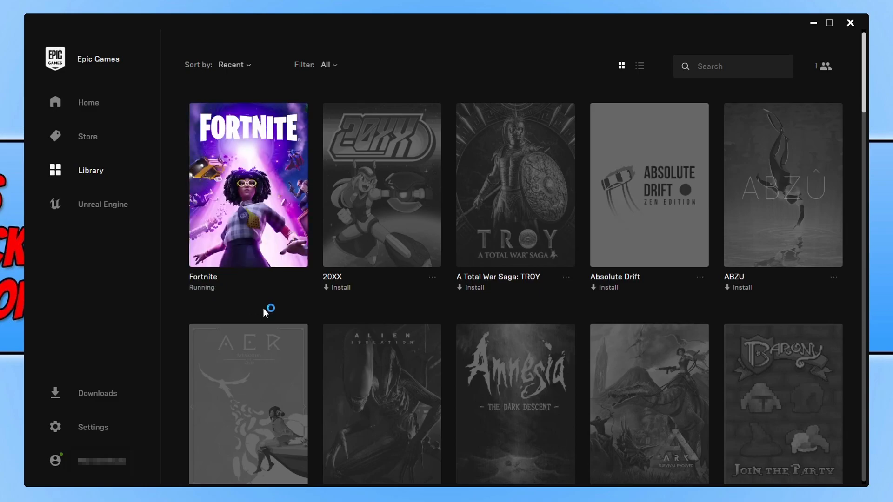